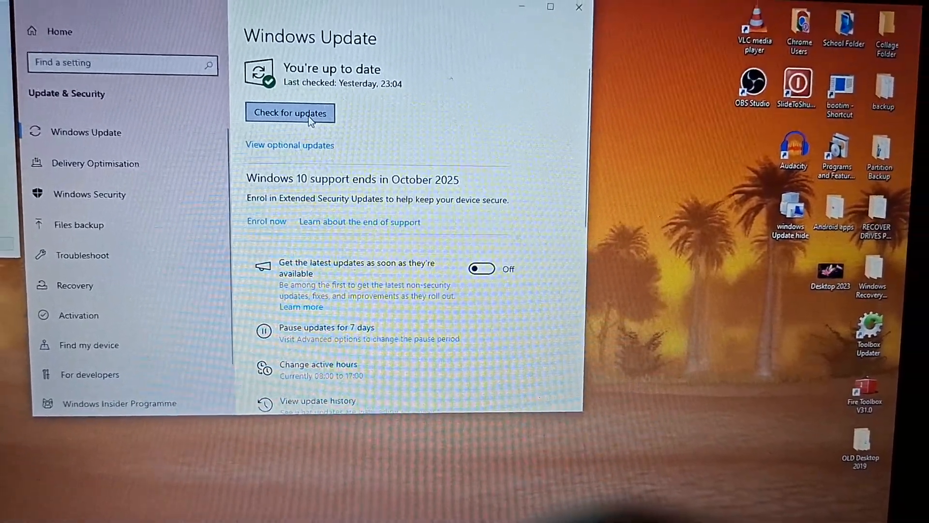
- Run a fresh Windows update check from the Windows Update page
click(290, 113)
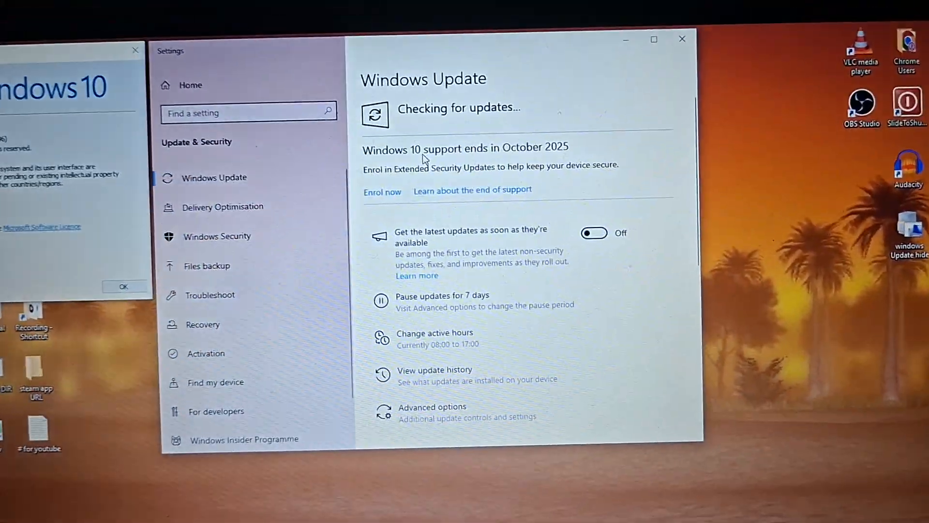